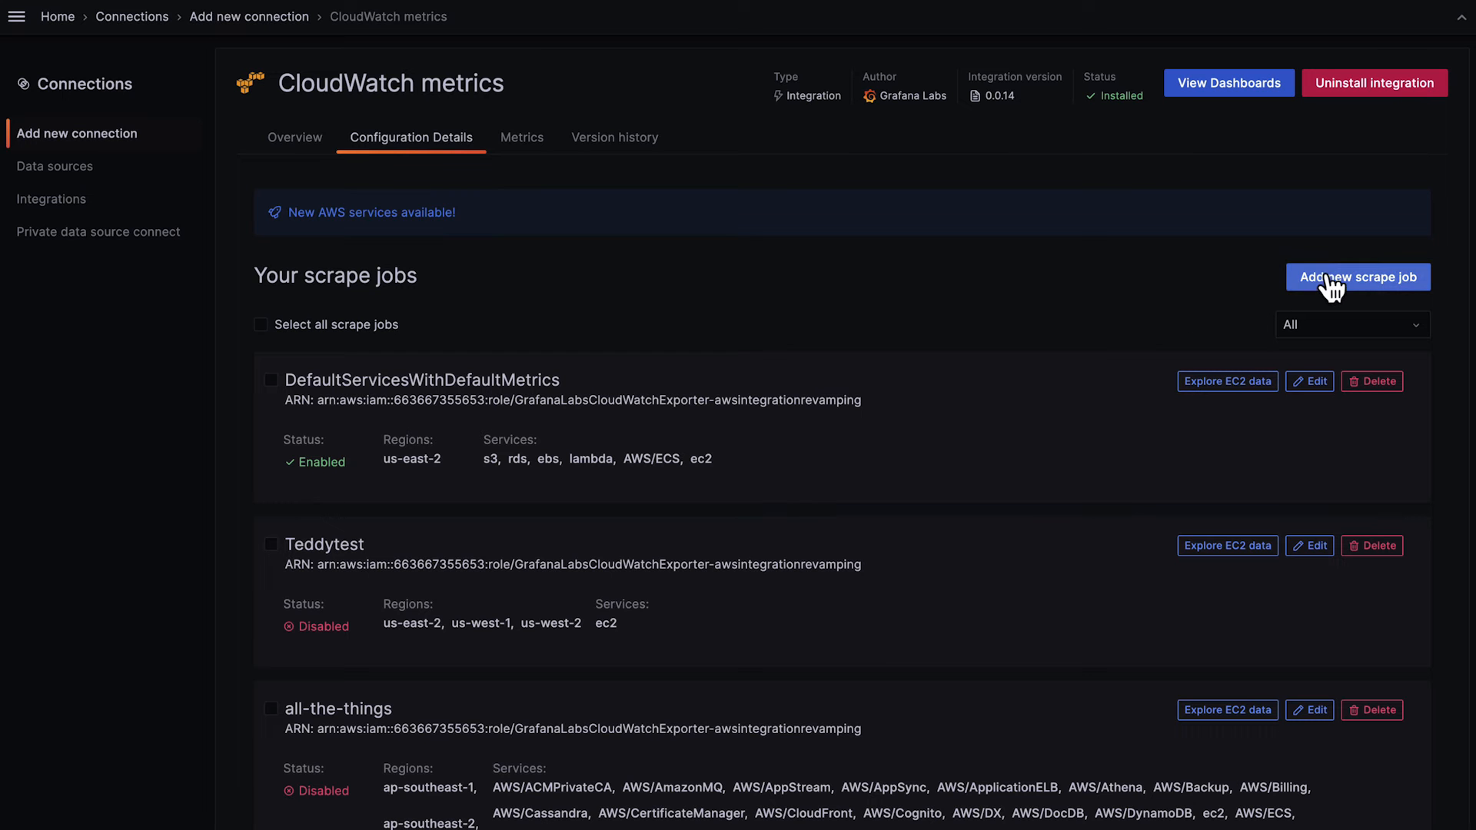
Step: Start a new CloudWatch scrape job and review the whole setup form down to the bottom
click(1357, 277)
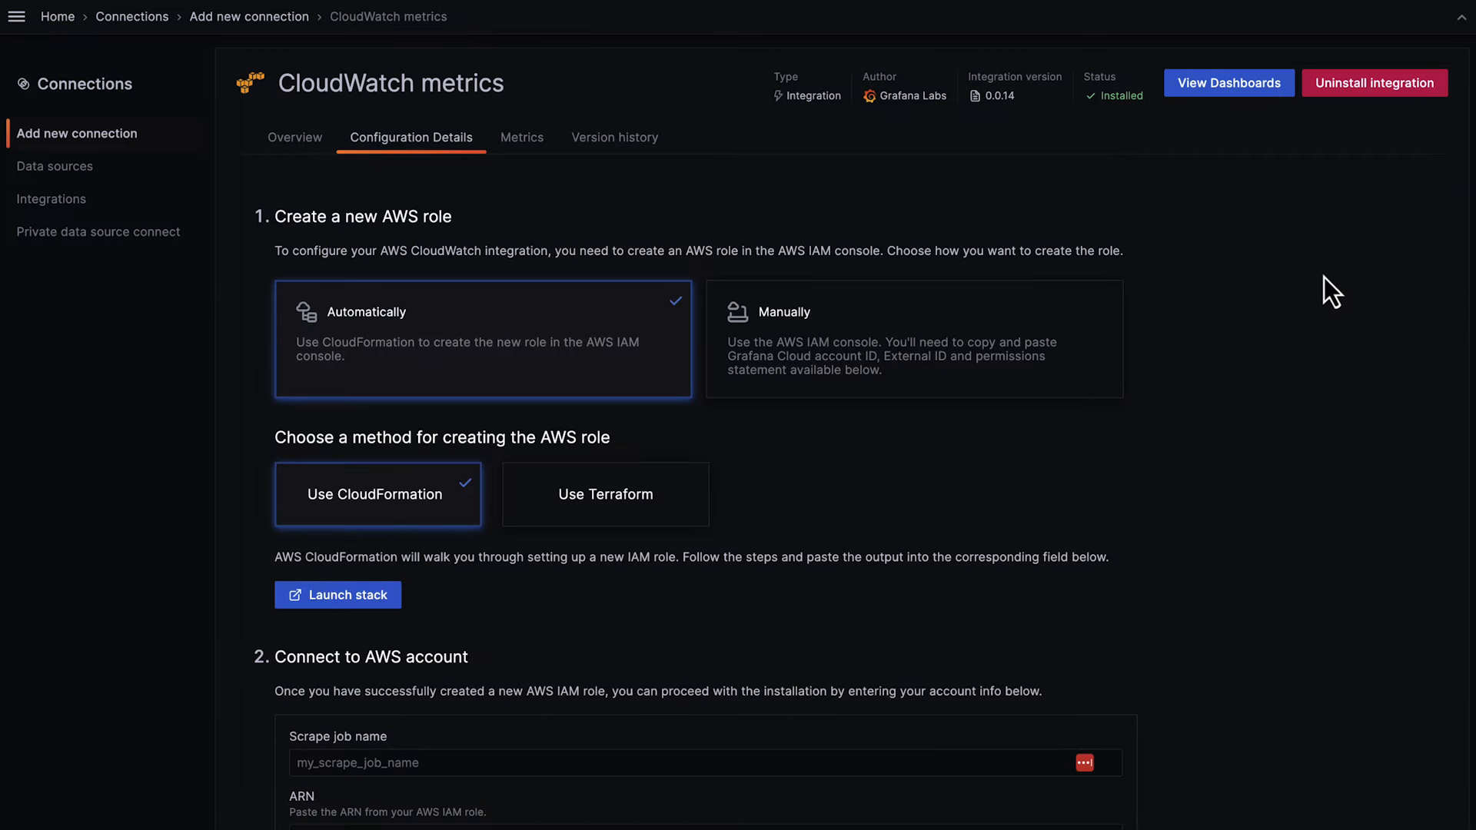
scroll(down, 3)
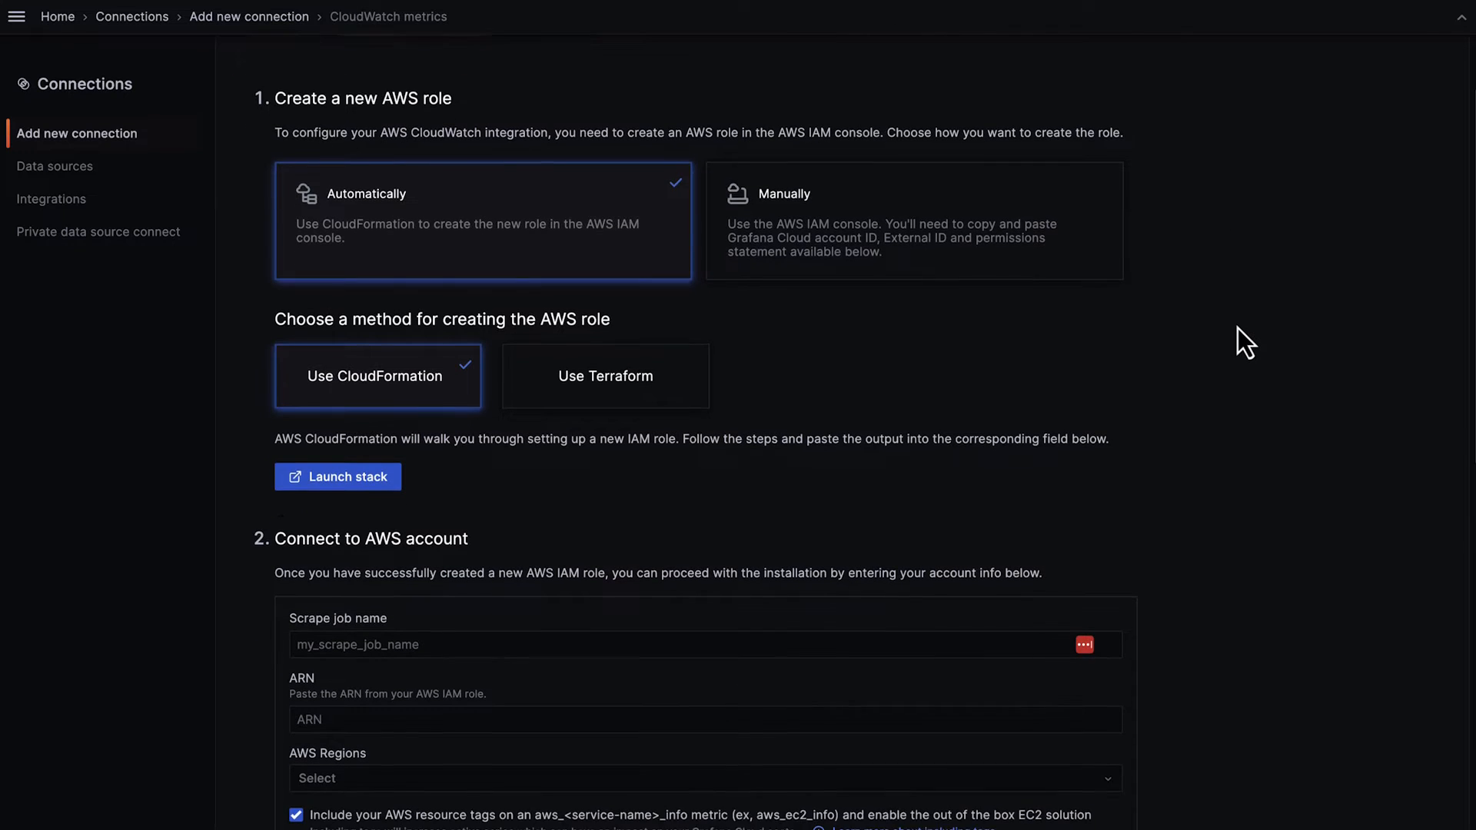
scroll(down, 3)
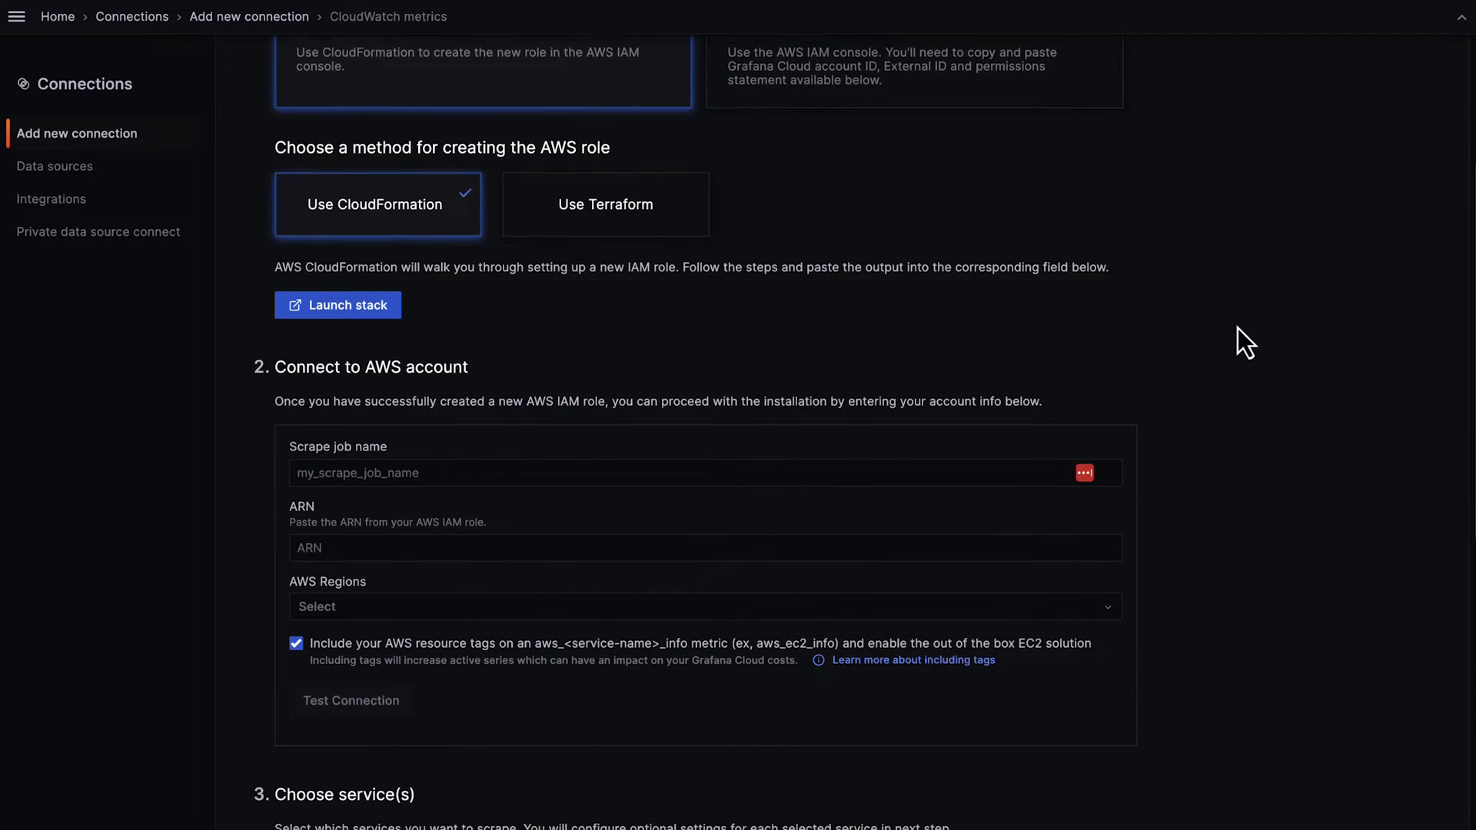
scroll(down, 3)
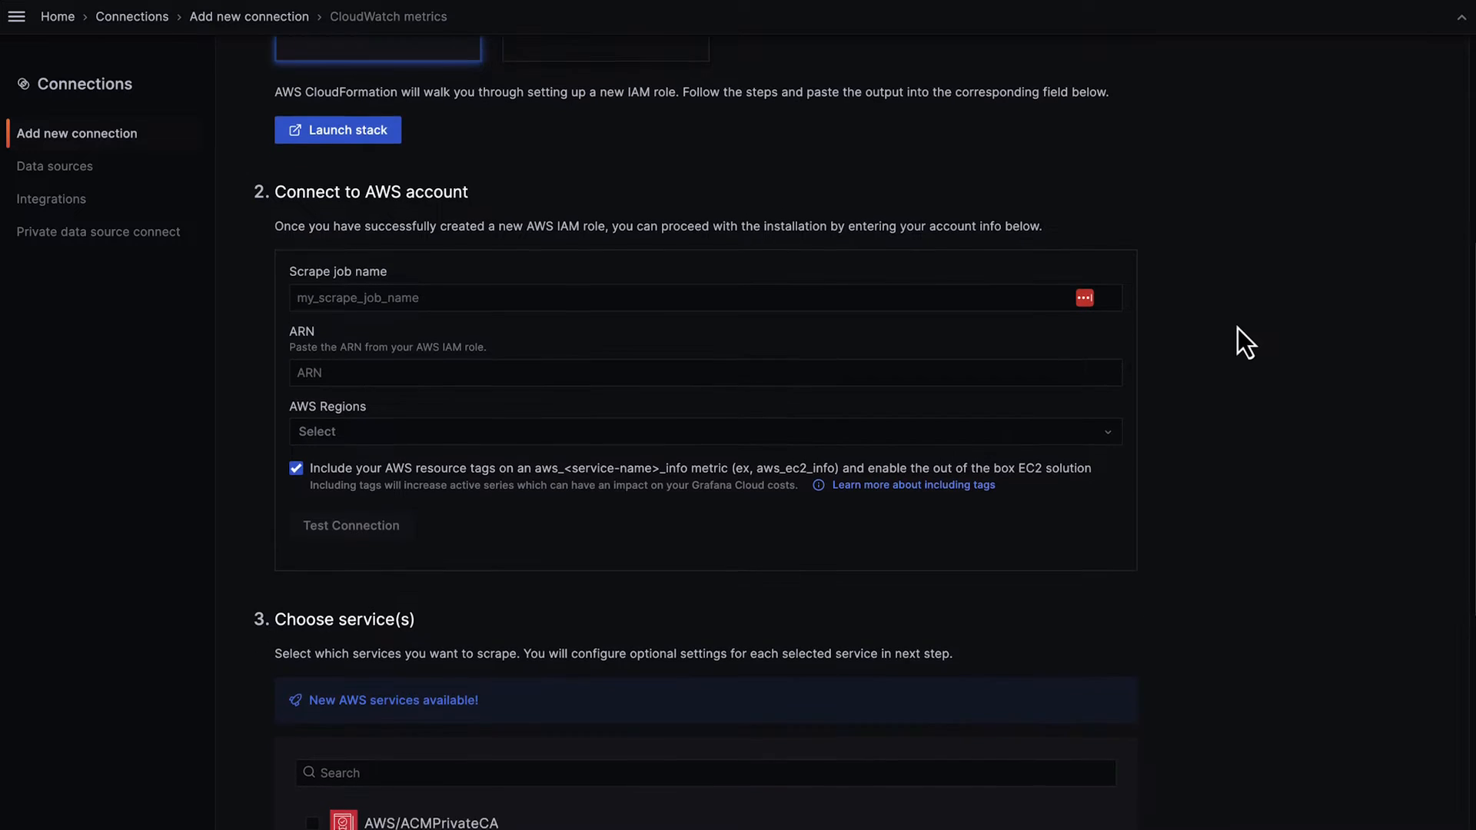
scroll(down, 3)
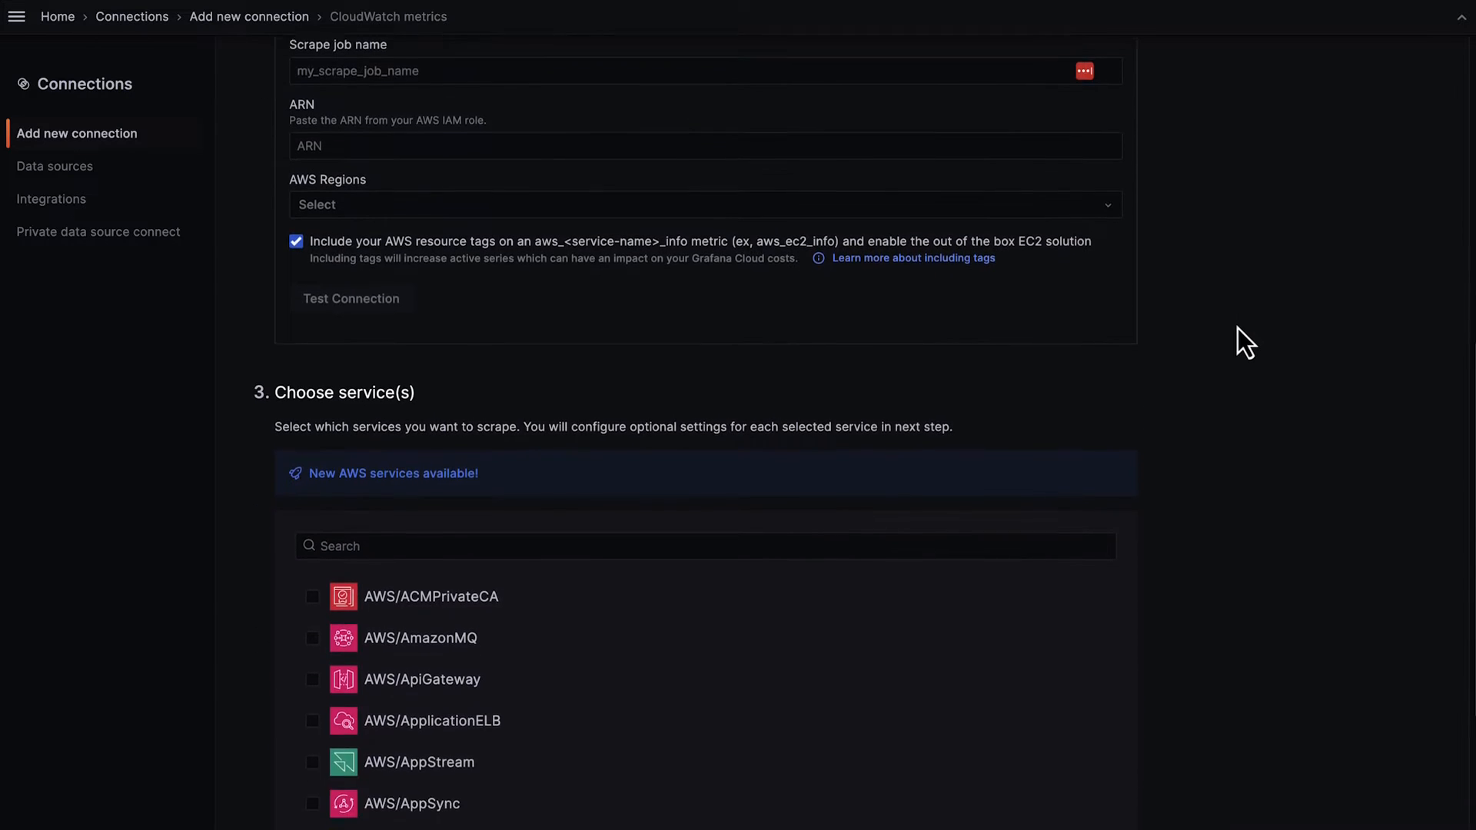
scroll(down, 3)
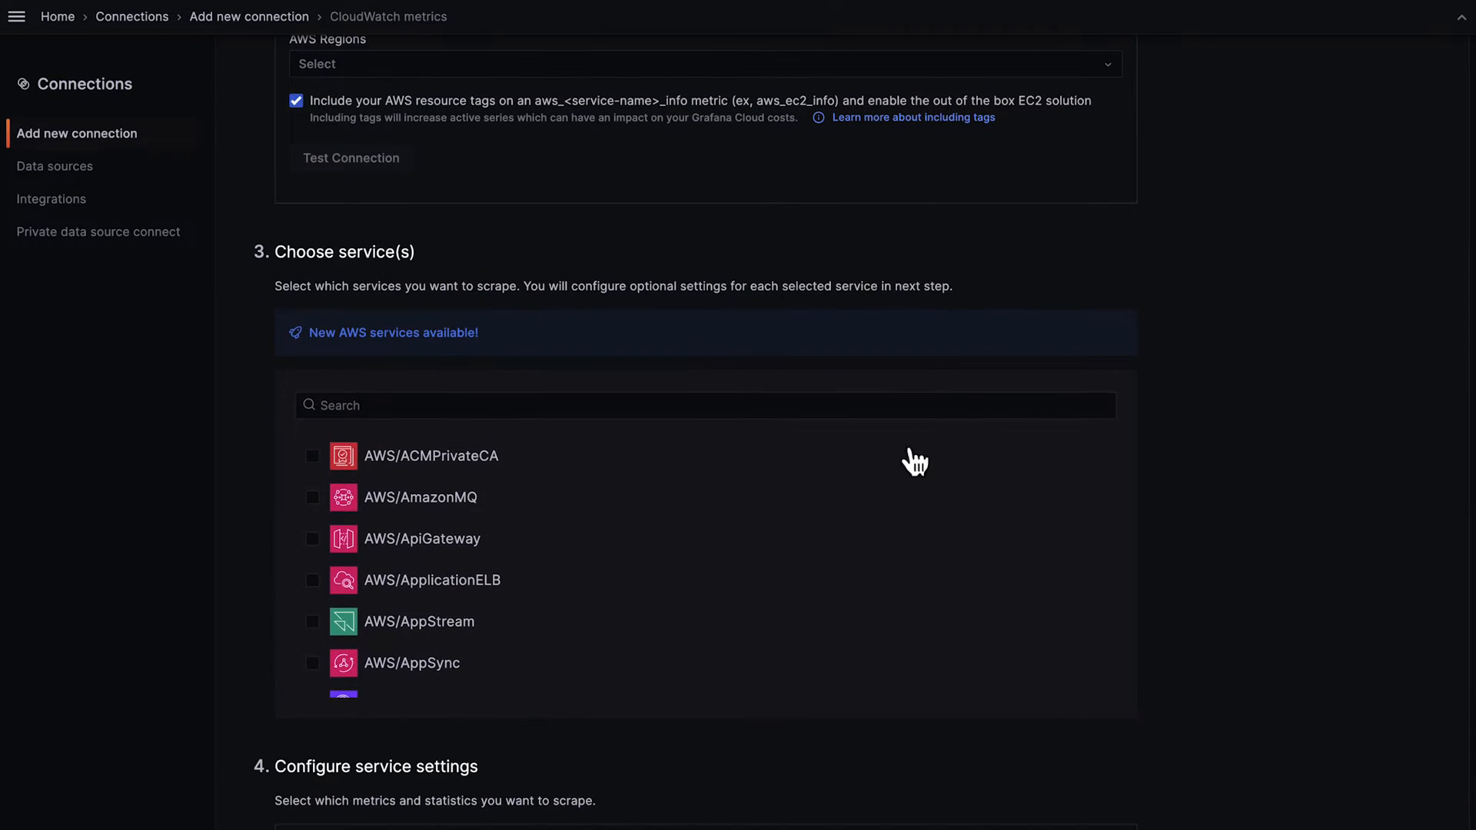
scroll(down, 3)
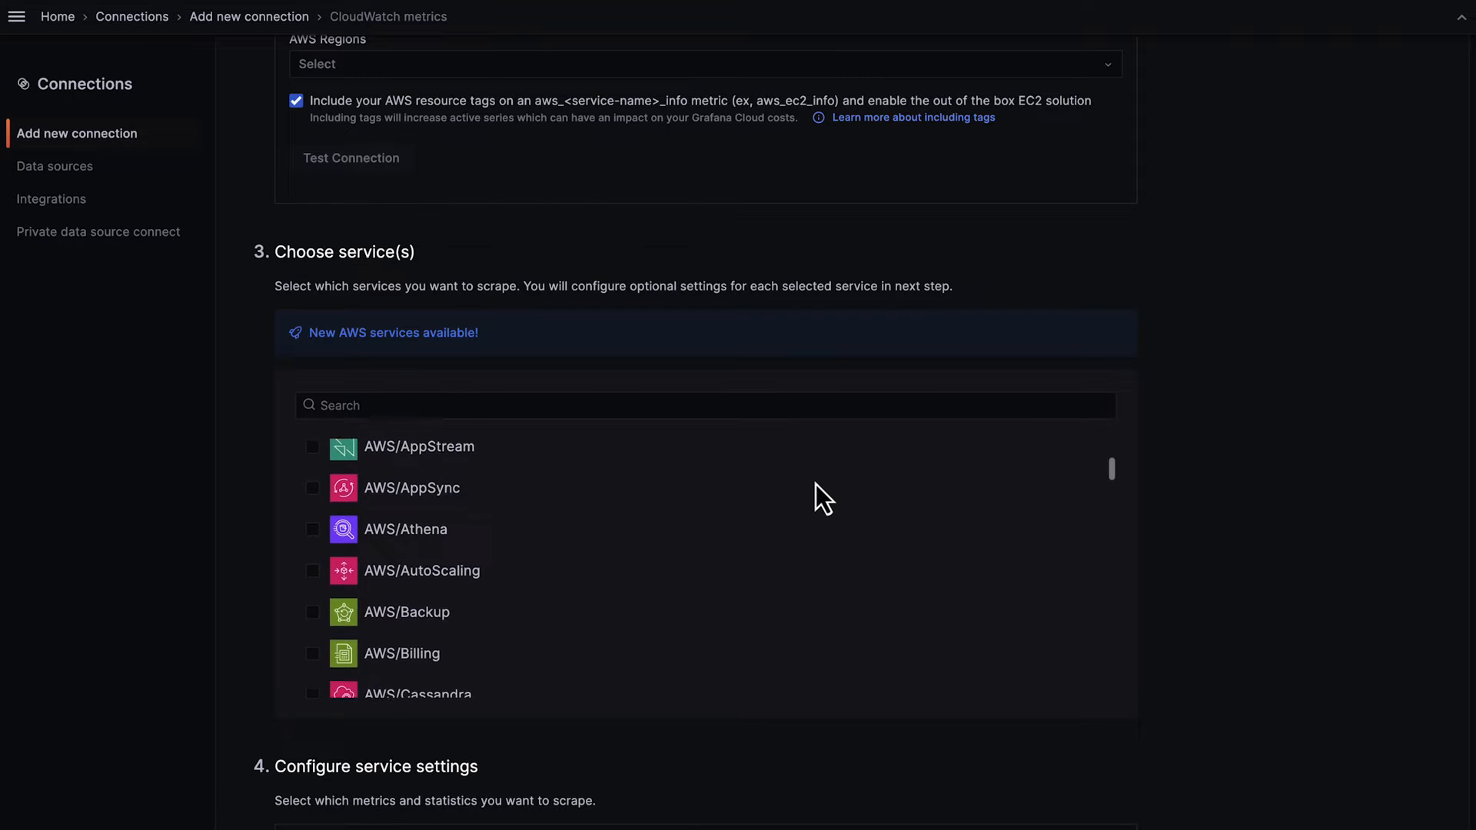
scroll(down, 3)
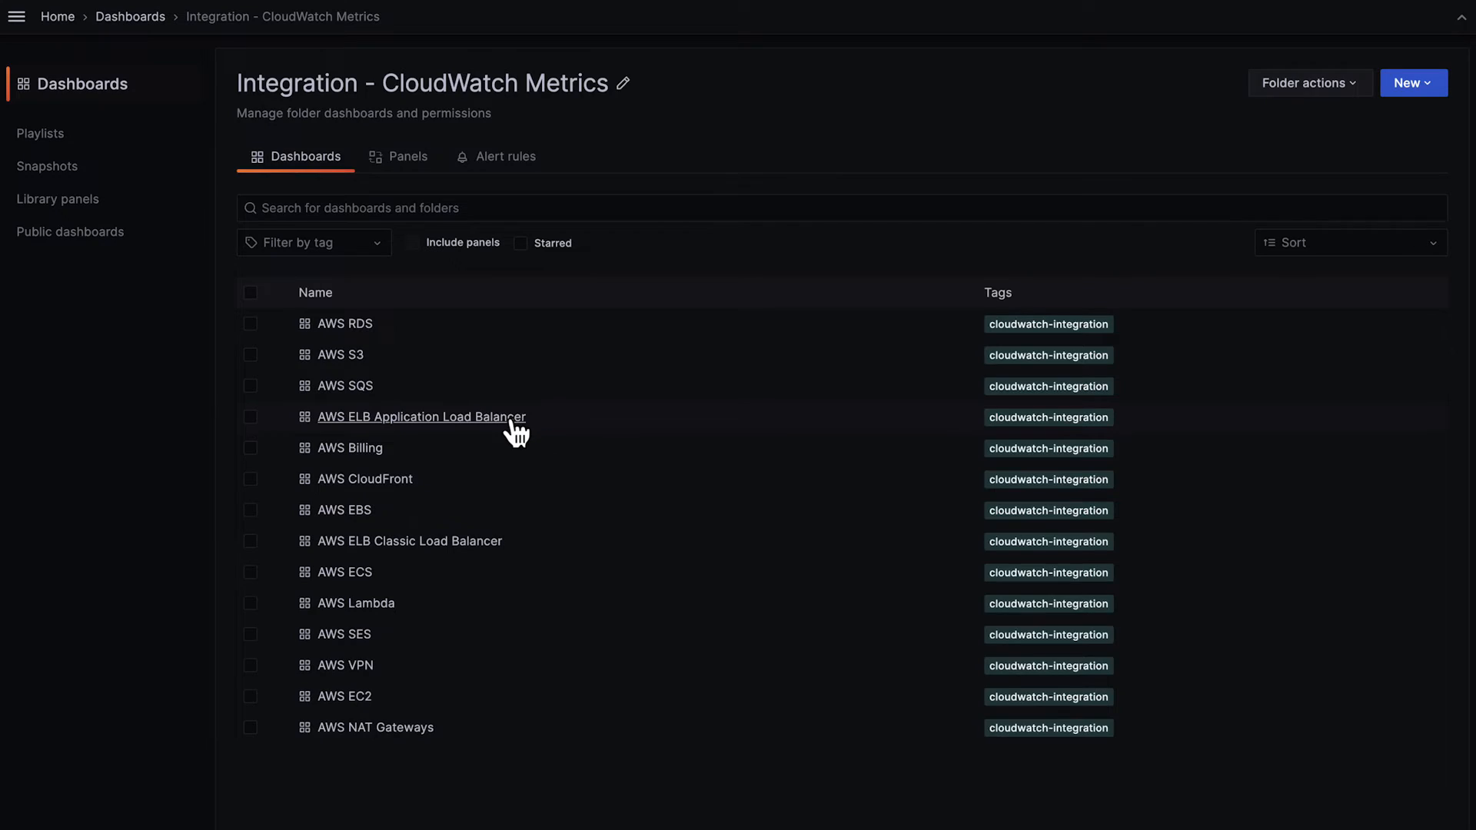
click(421, 417)
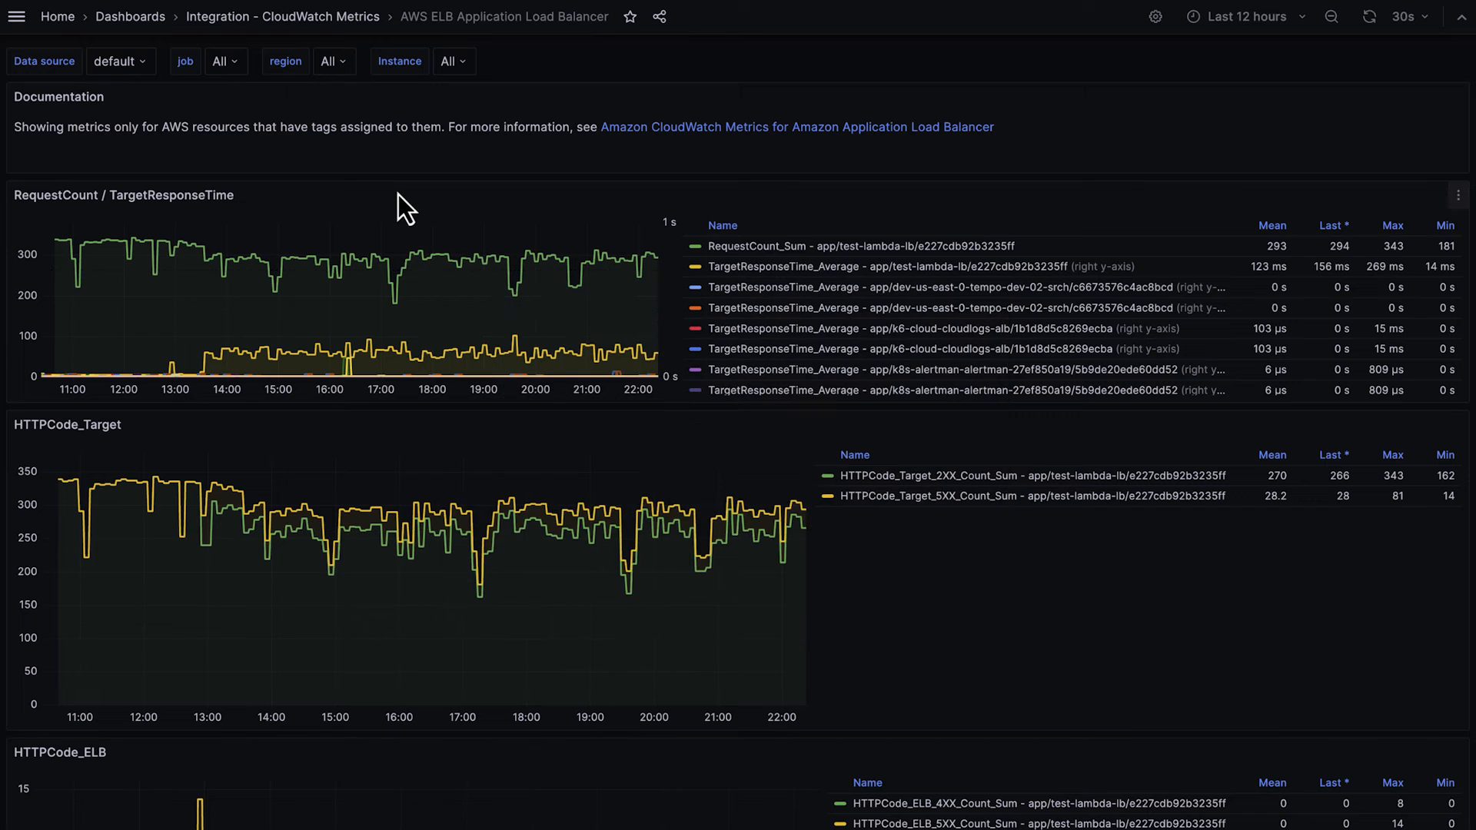
mouse_move(350, 74)
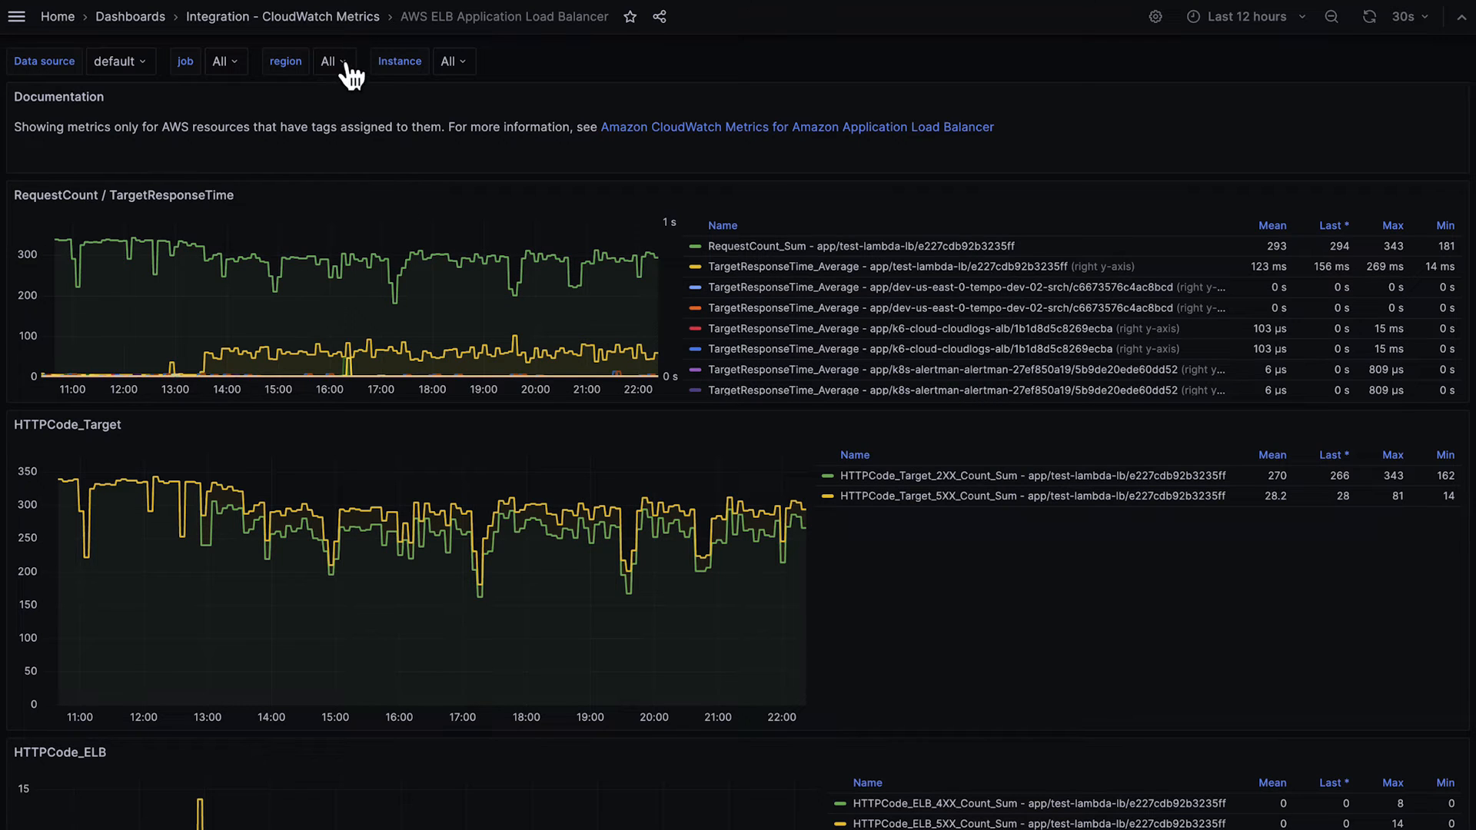
click(329, 62)
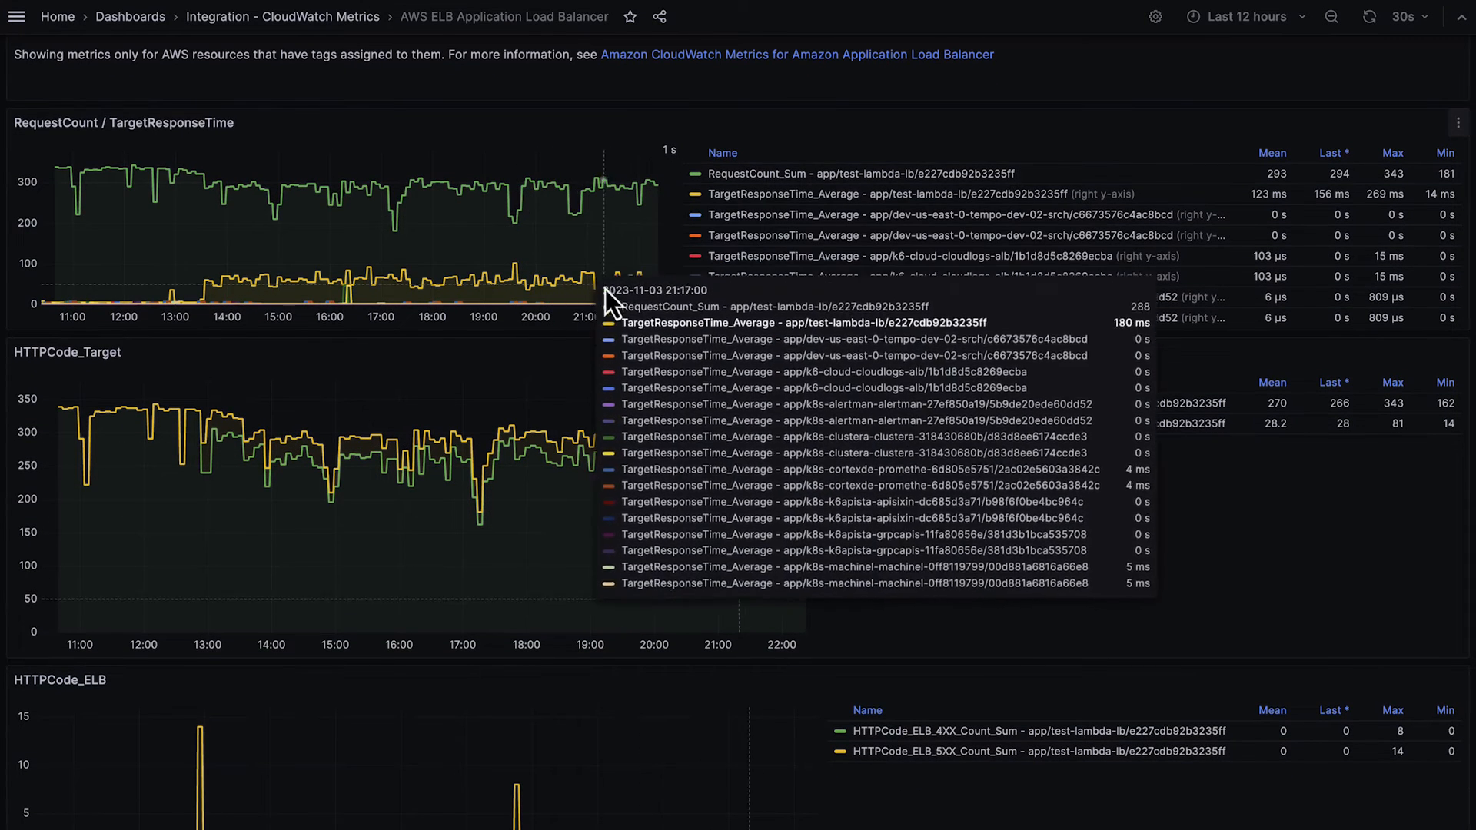
mouse_move(829, 443)
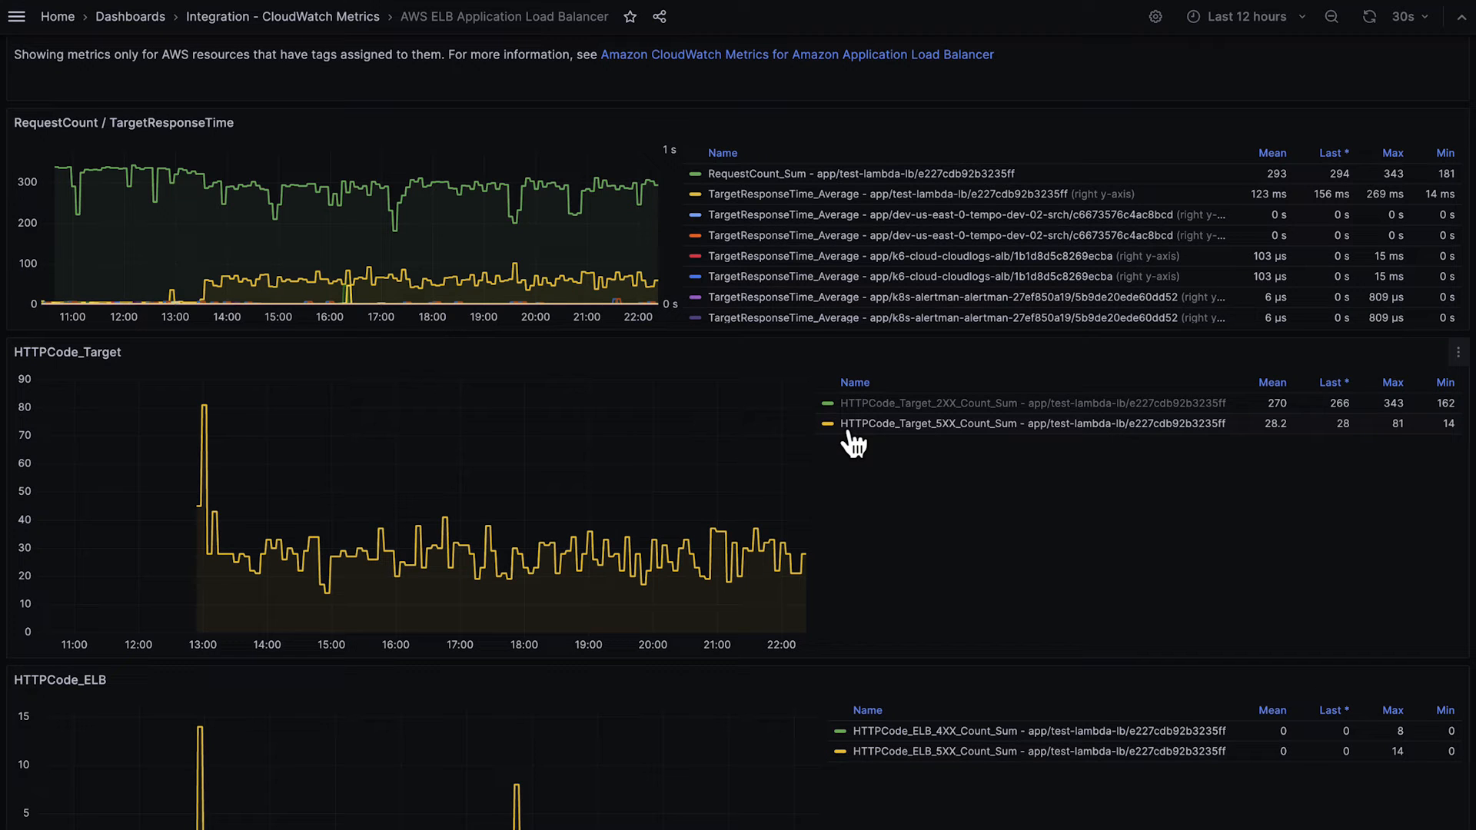
mouse_move(718, 559)
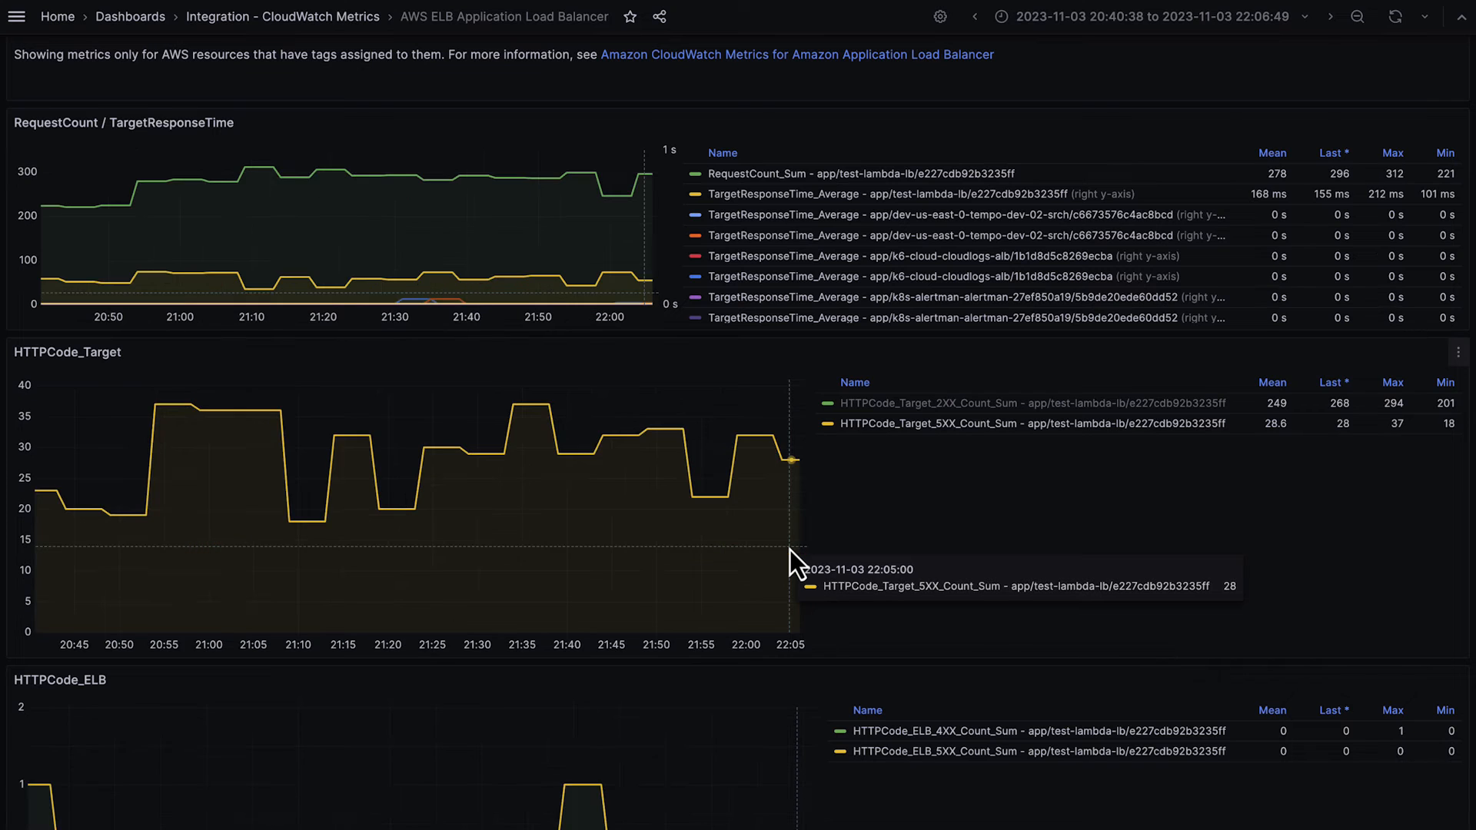
mouse_move(758, 452)
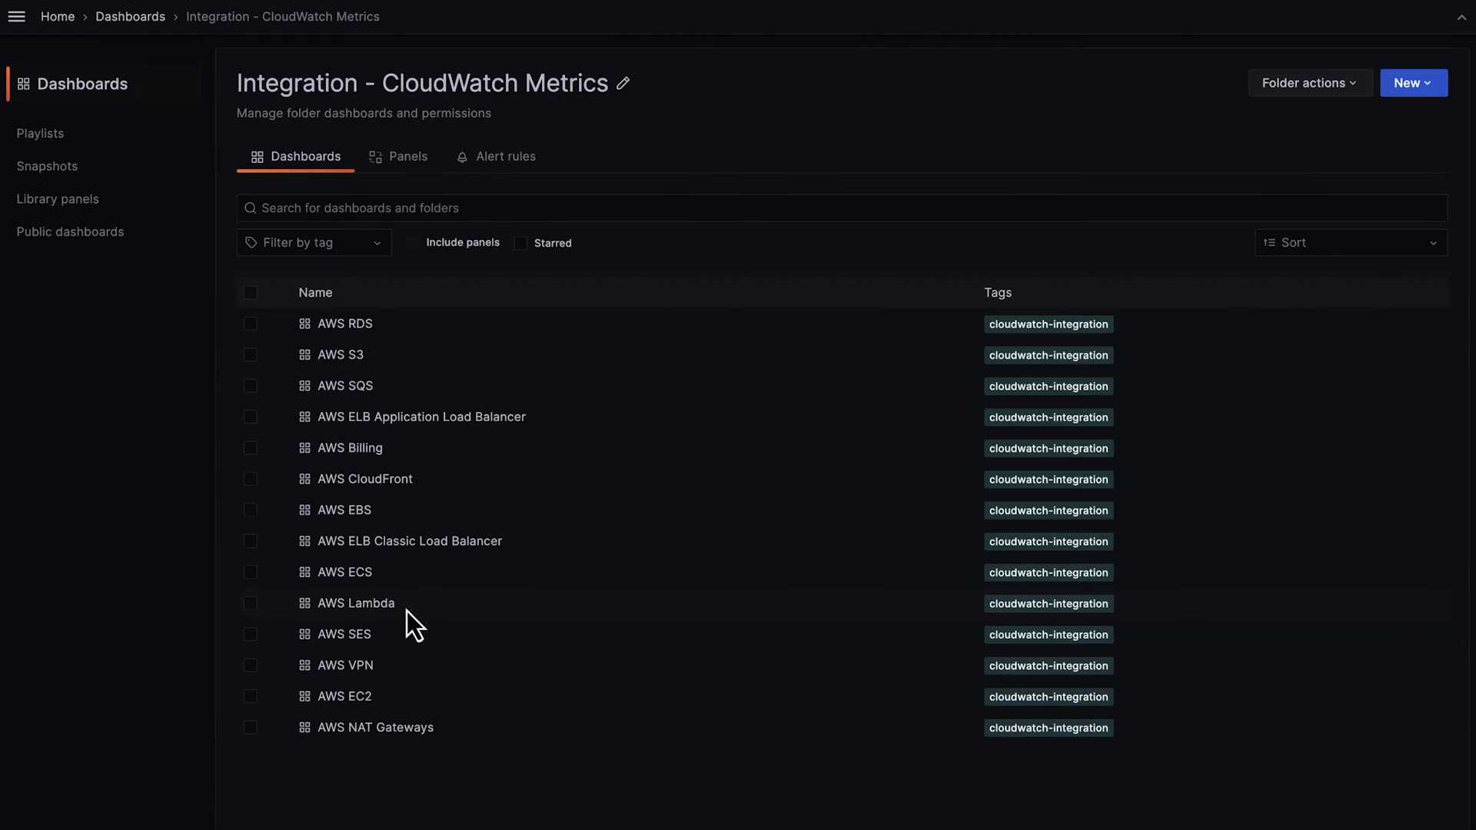
Step: Show the AWS Lambda dashboard with invocations, errors, throttles and duration for logging-lambda
click(357, 602)
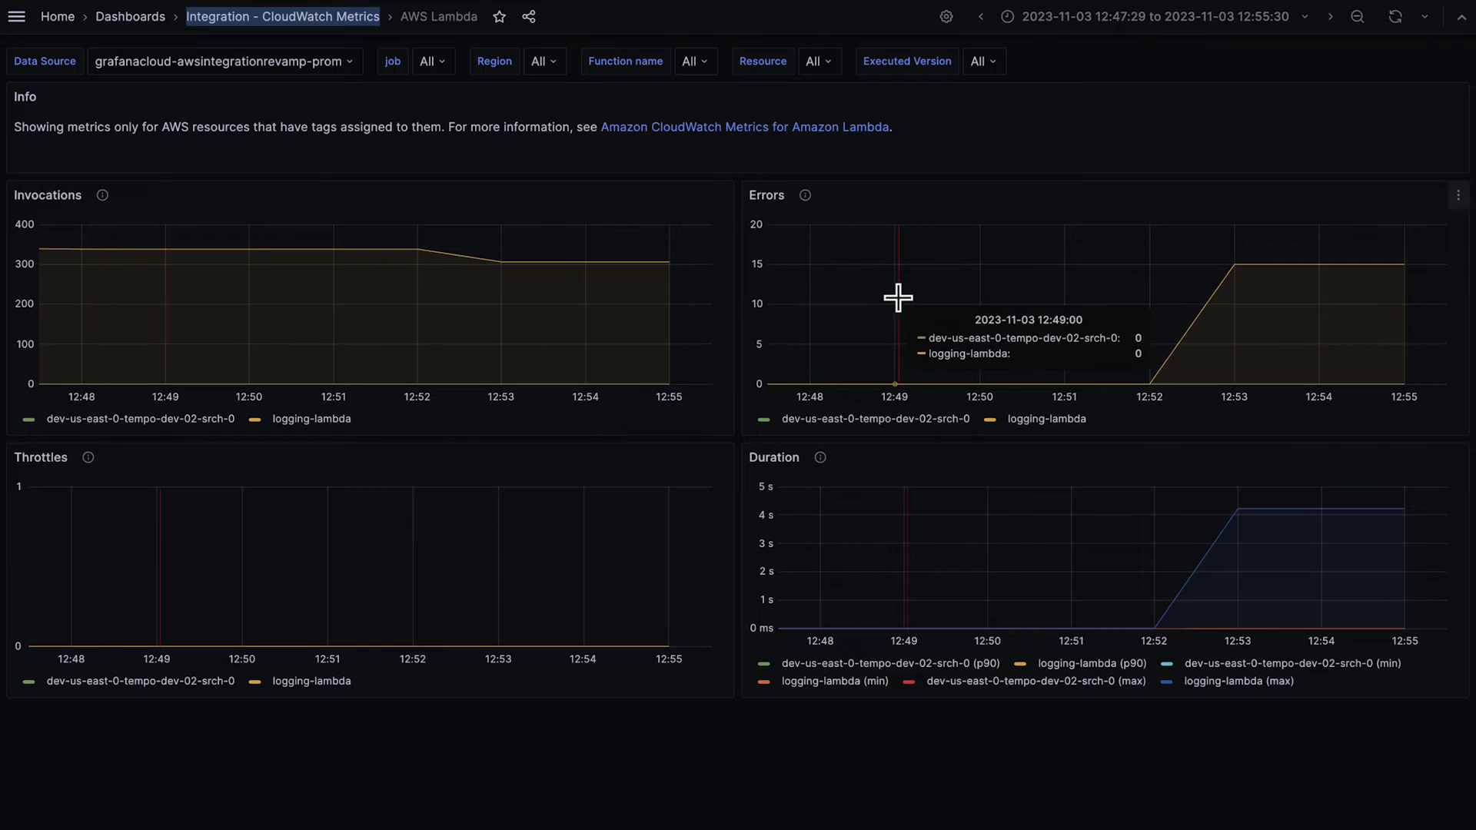
mouse_move(1184, 297)
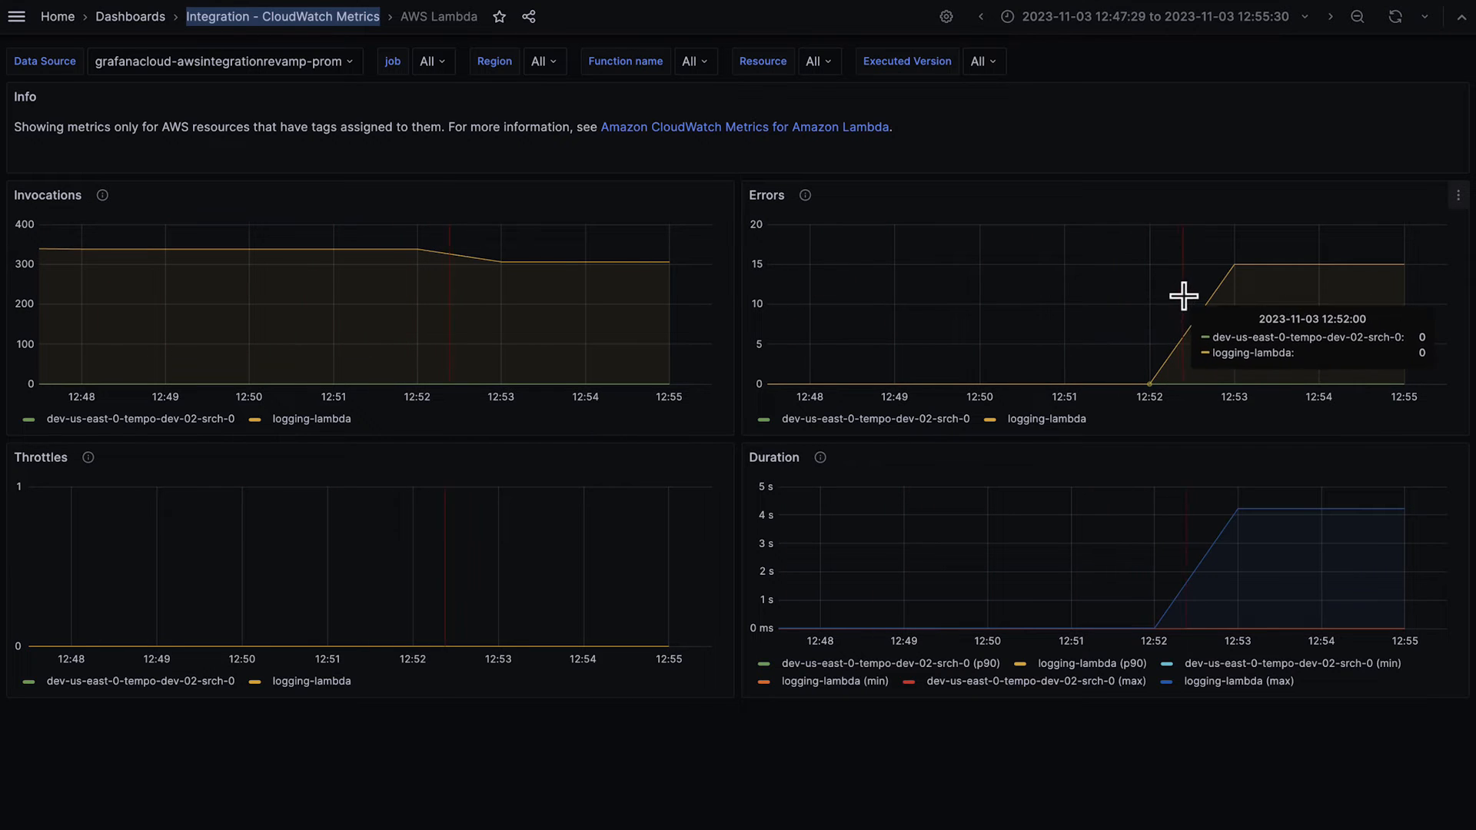
mouse_move(1235, 266)
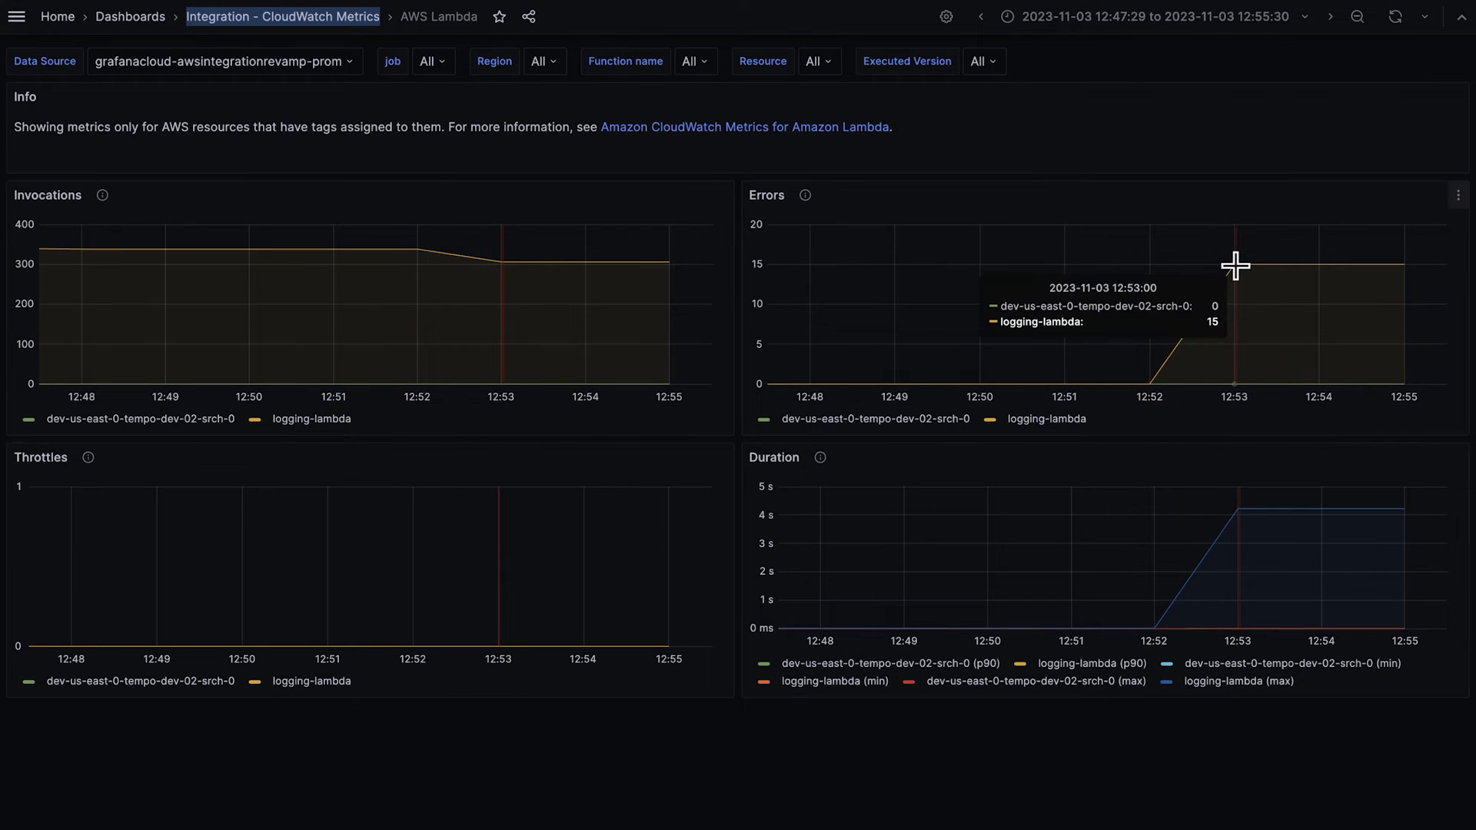
mouse_move(1234, 492)
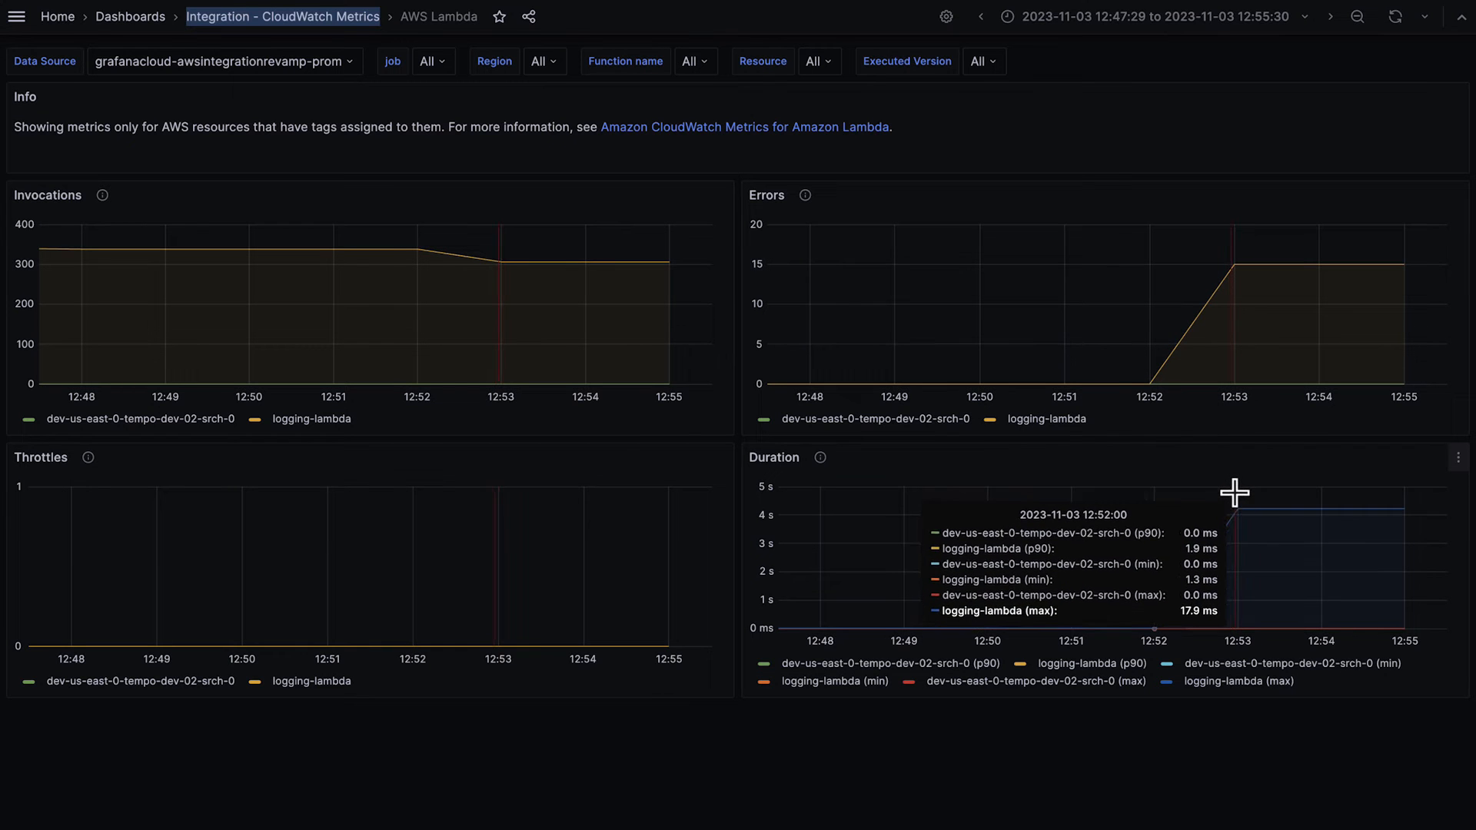
mouse_move(1237, 506)
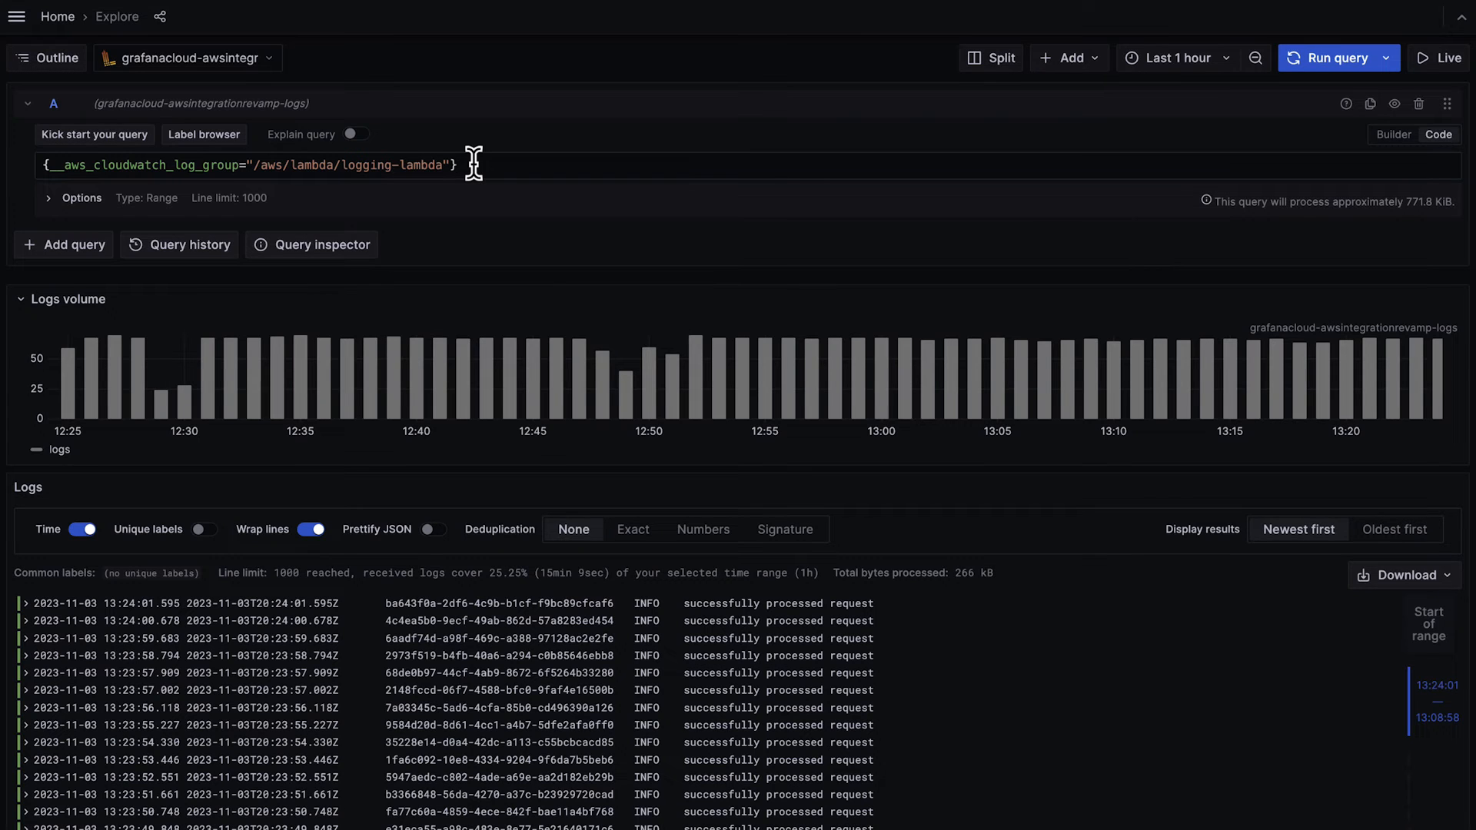
mouse_move(262, 416)
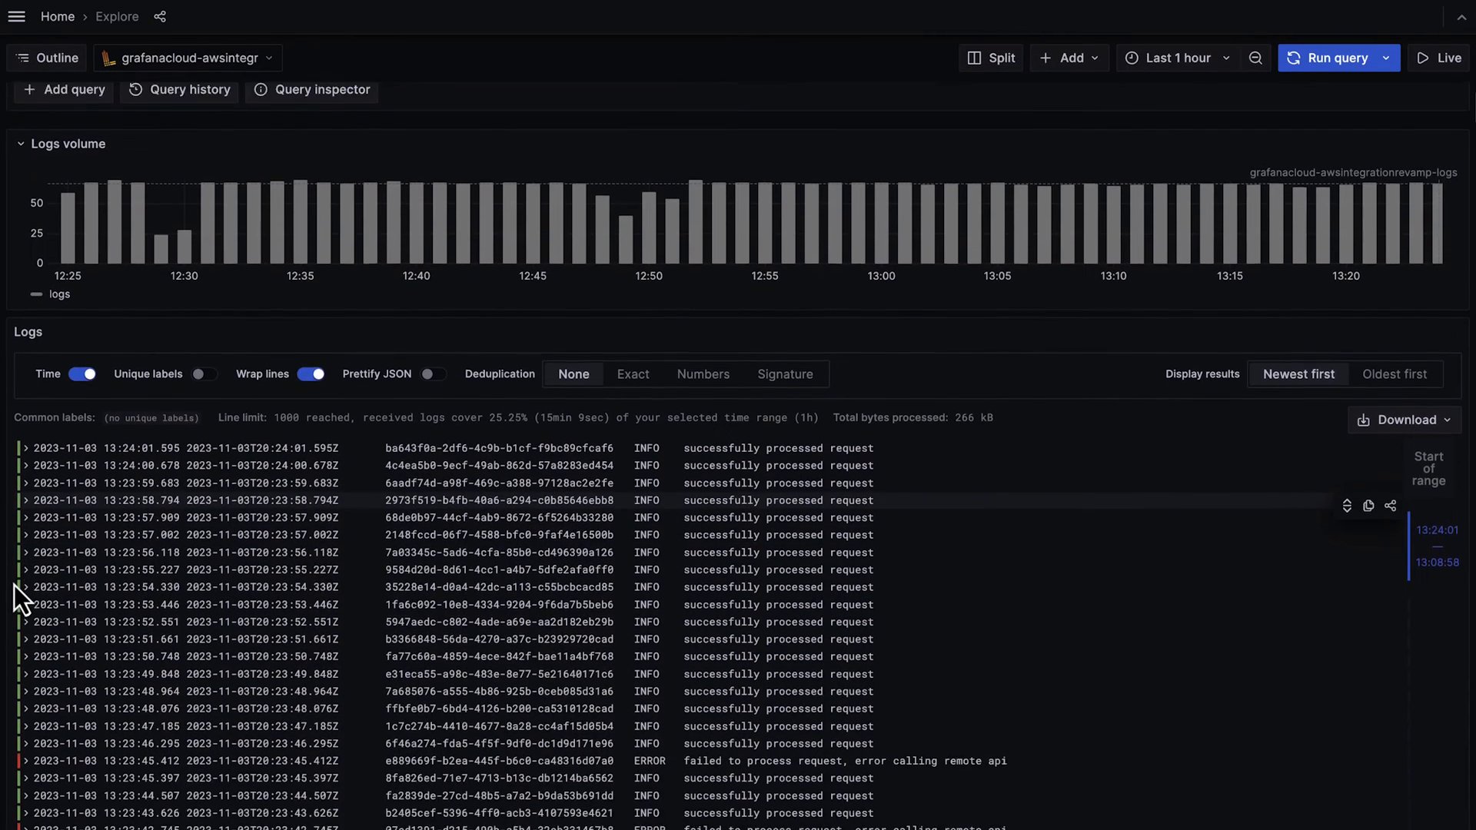
Step: Review the /aws/lambda/logging-lambda logs in Explore, including the ERROR entries about remote api calls
scroll(down, 3)
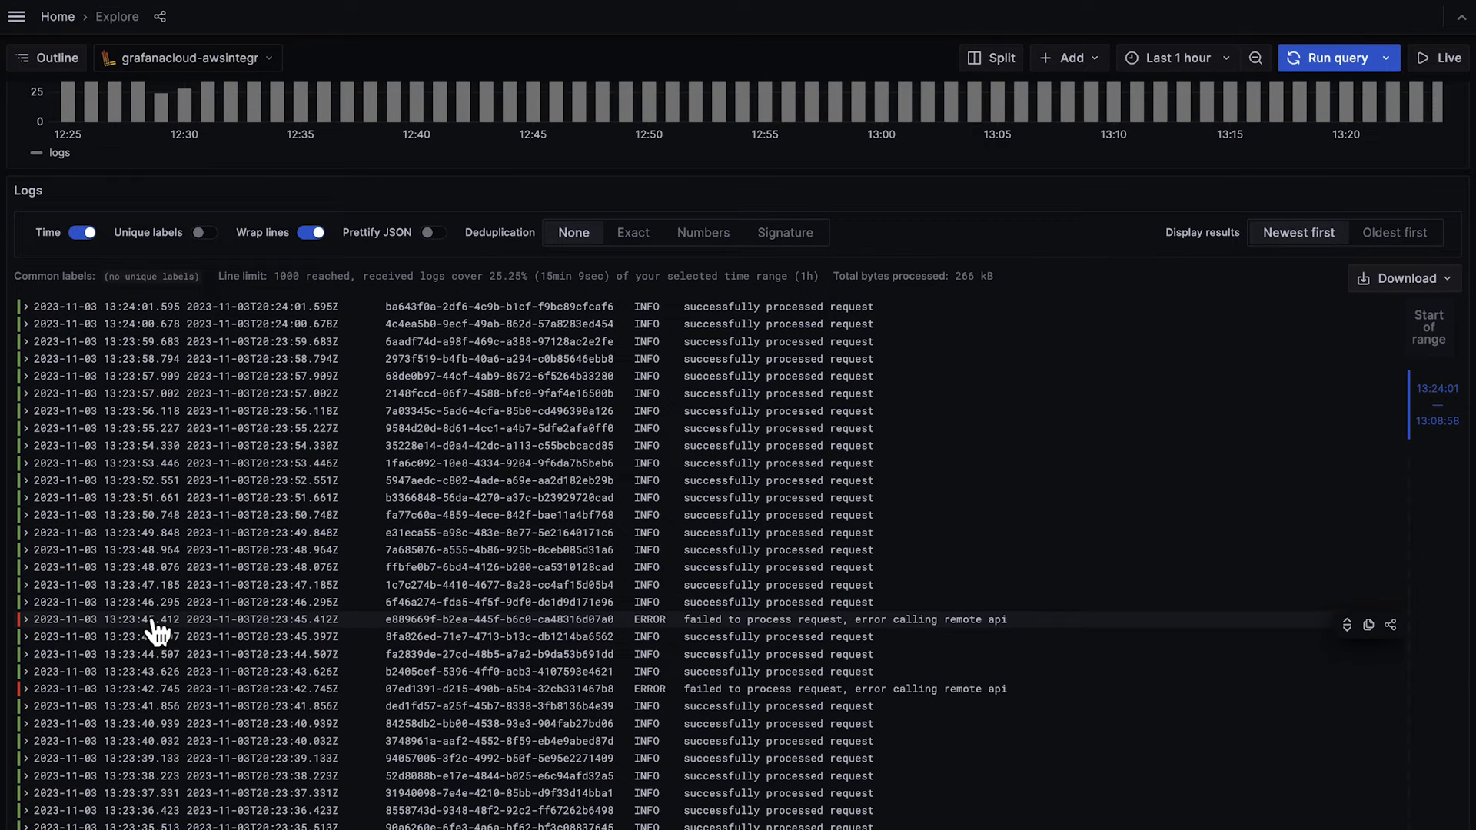
mouse_move(155, 672)
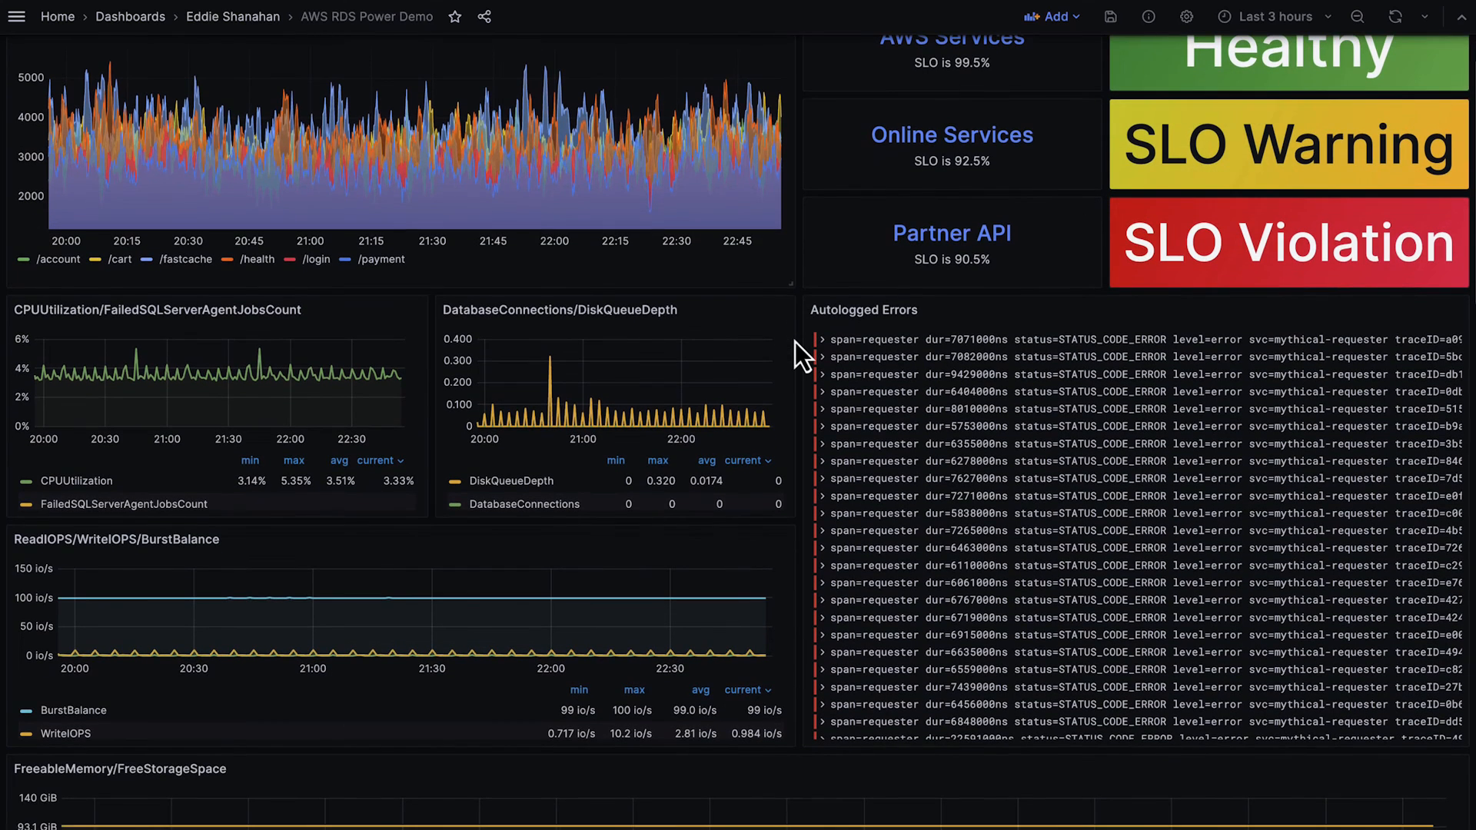
Step: Expand the first Autologged Errors line on AWS RDS Power Demo and follow its TraceID to the trace
click(821, 339)
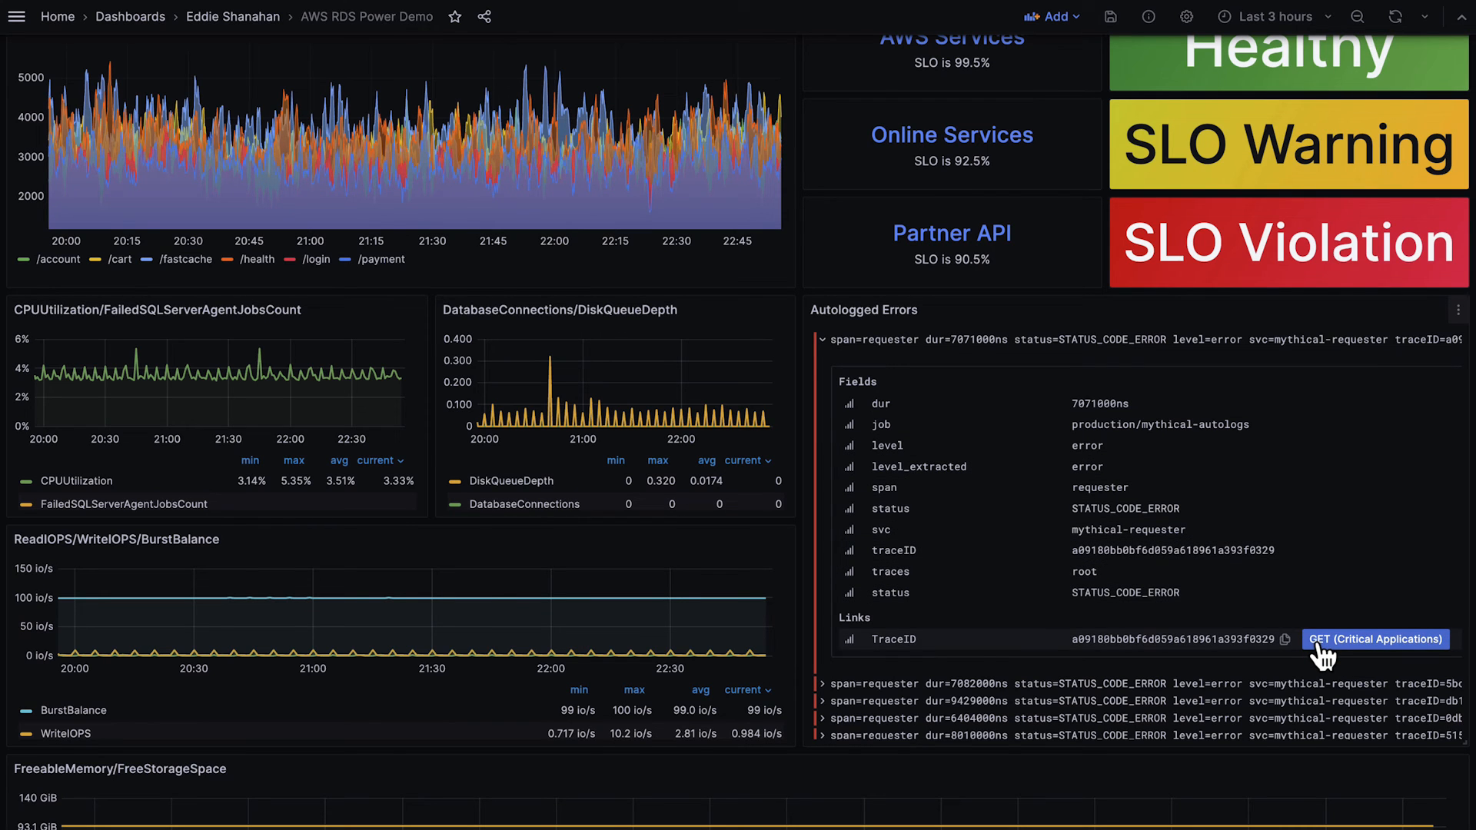
click(1372, 639)
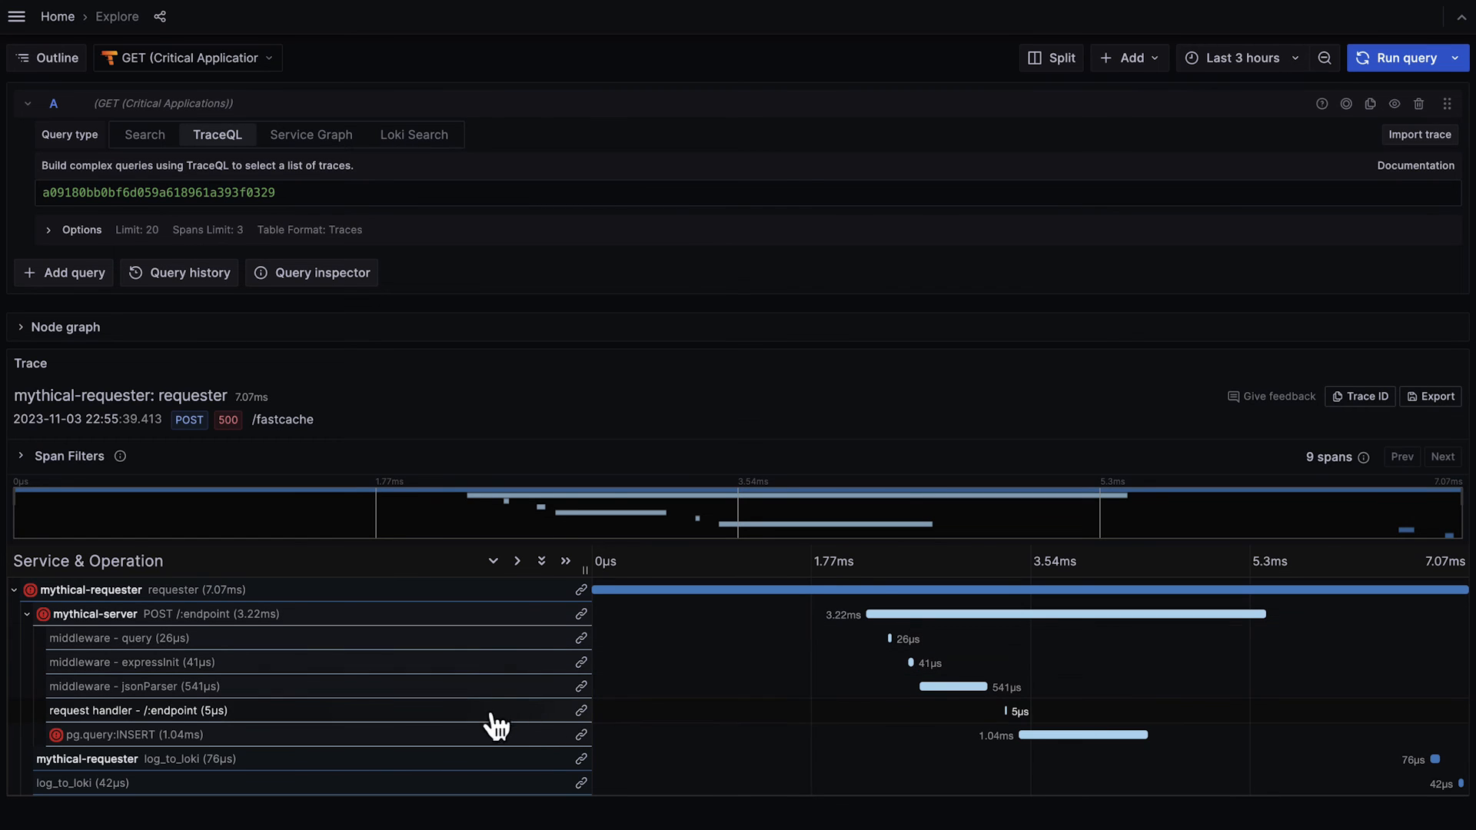
Step: Show the pg.query:INSERT span's details and its logs about the null name value in fastcache side by side
click(132, 735)
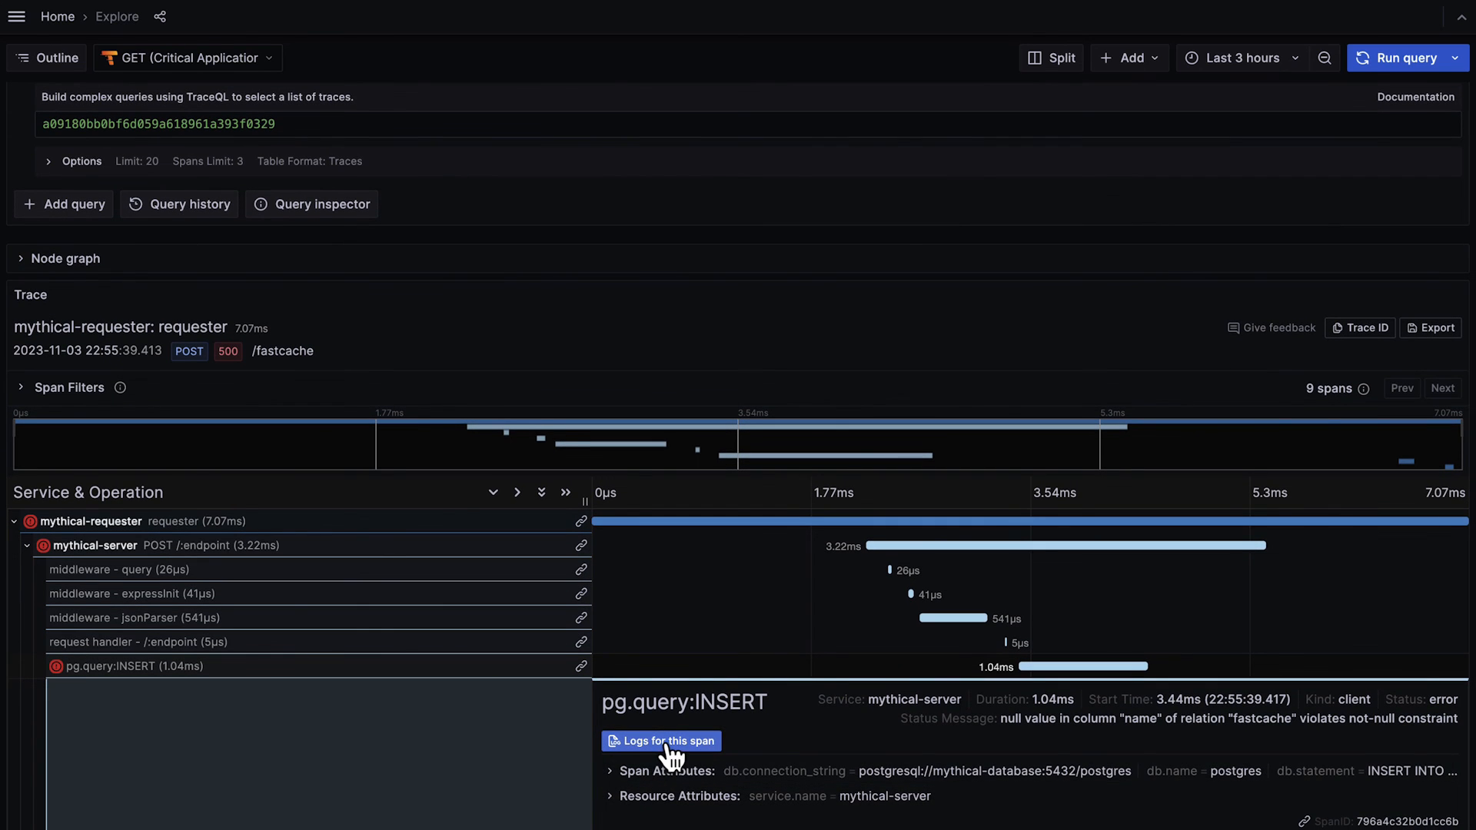
click(661, 741)
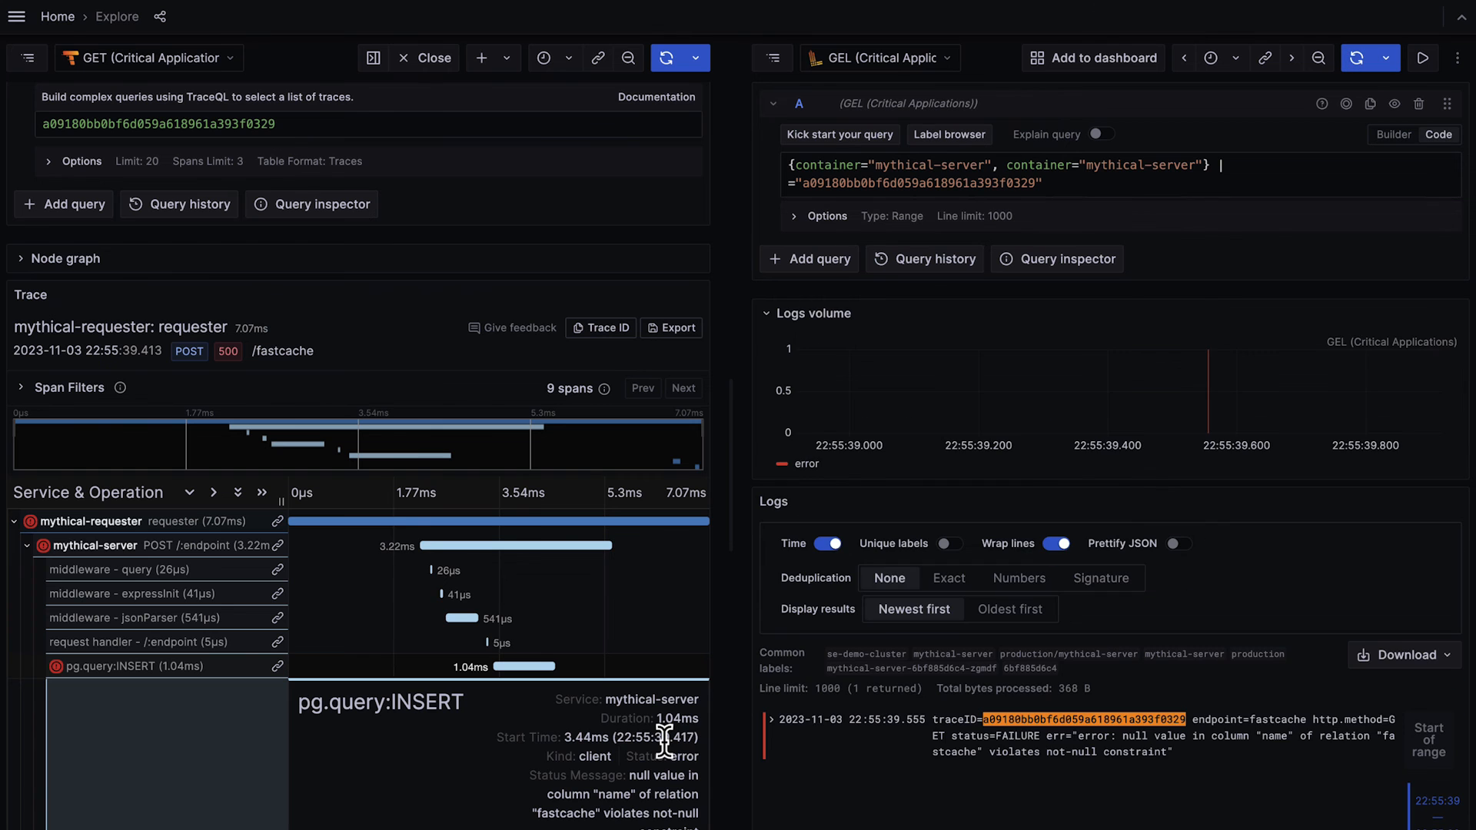